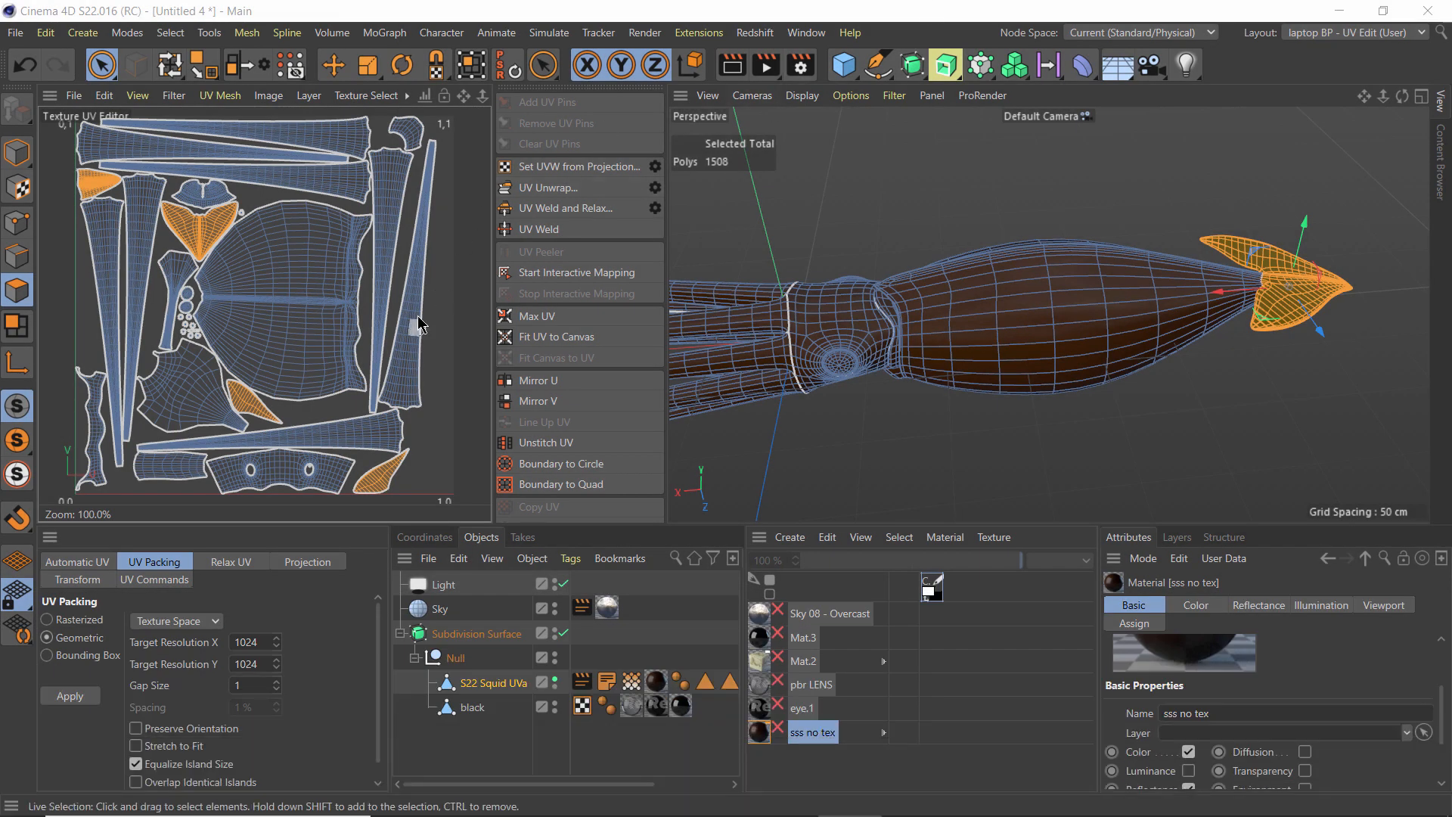
pyautogui.moveTo(311, 327)
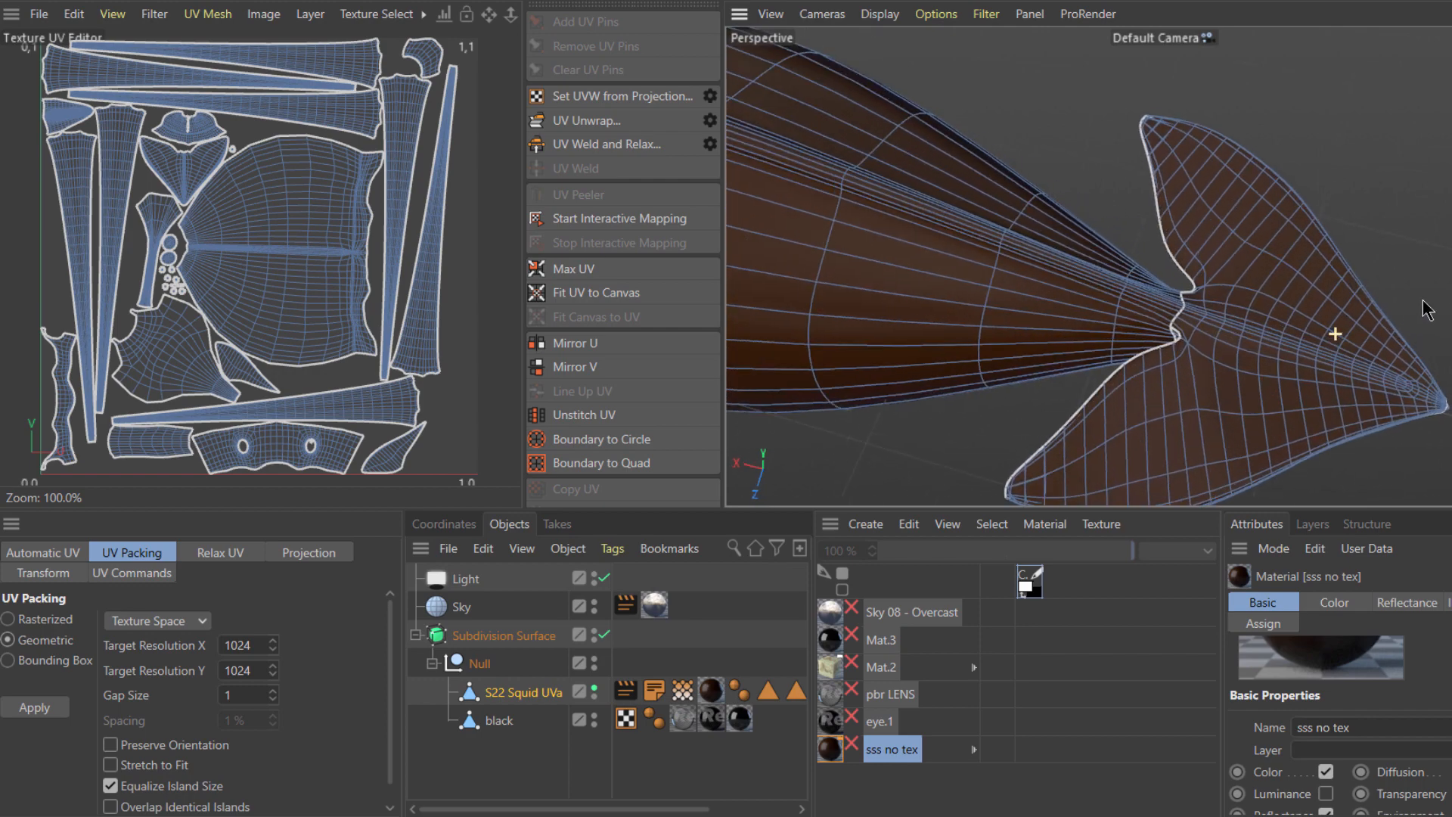
# Select the tail fin's polygons before loop-selecting its 32-edge UV seam.
pyautogui.click(171, 143)
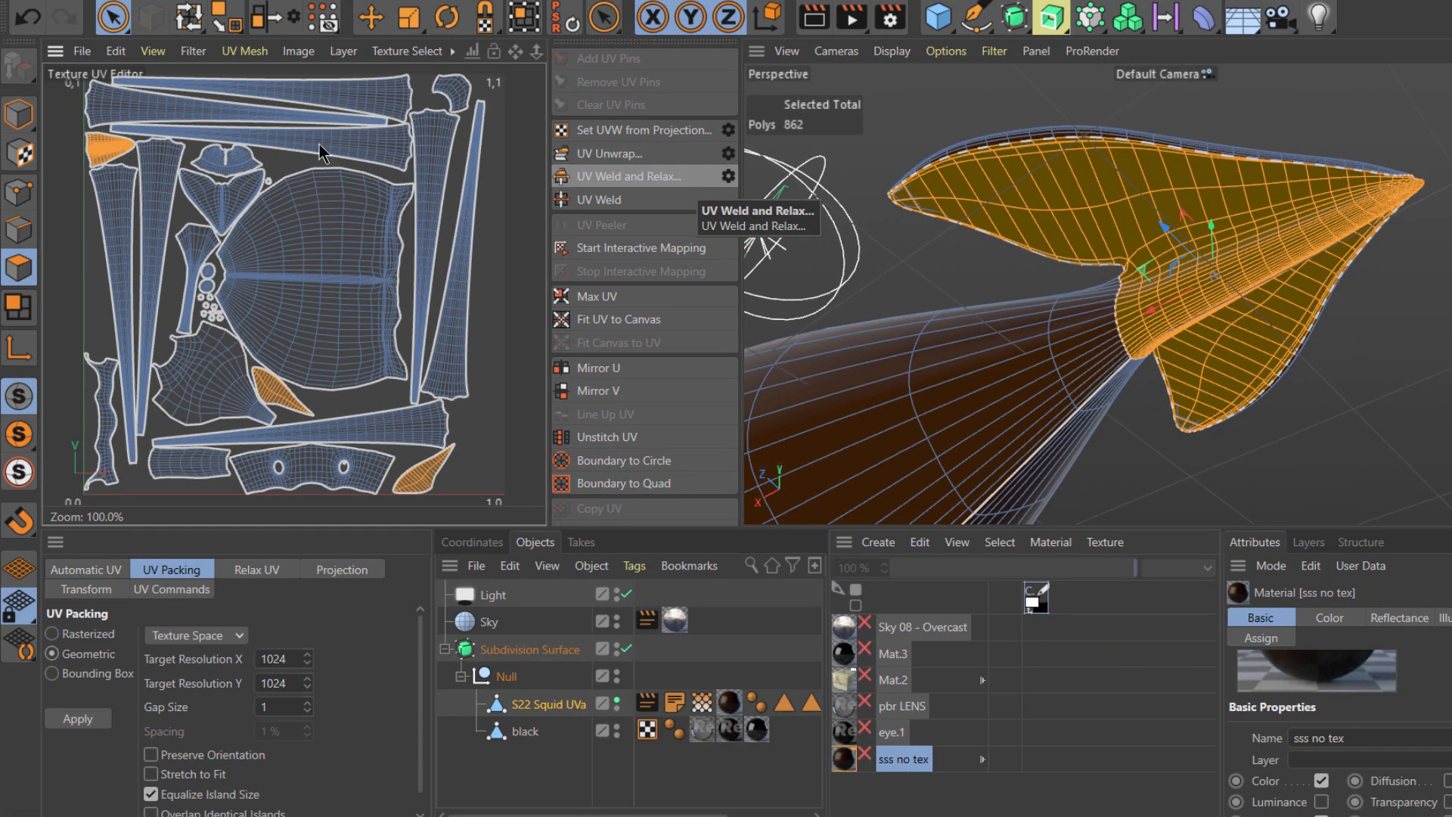
pyautogui.moveTo(341, 440)
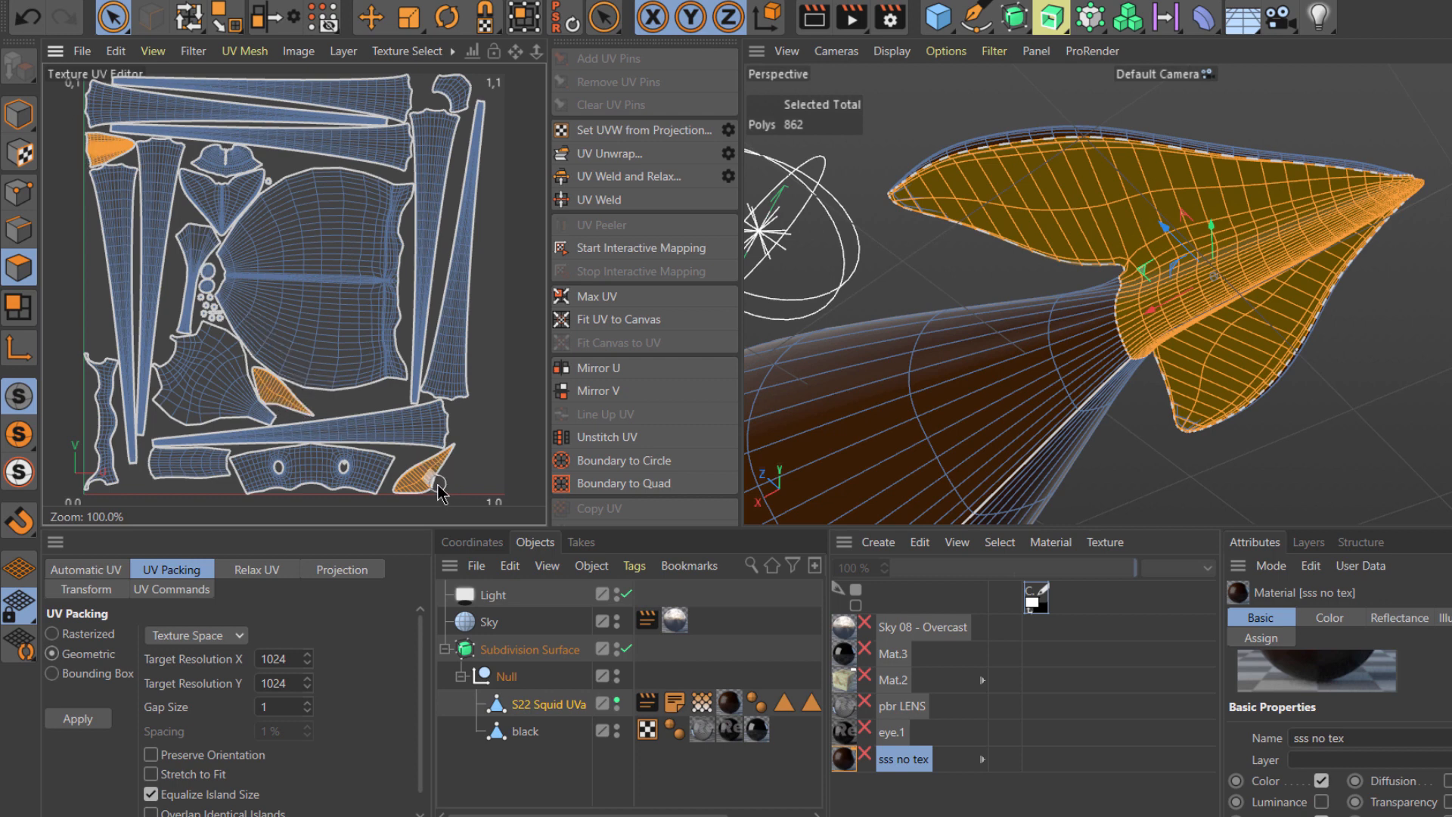
pyautogui.moveTo(19, 233)
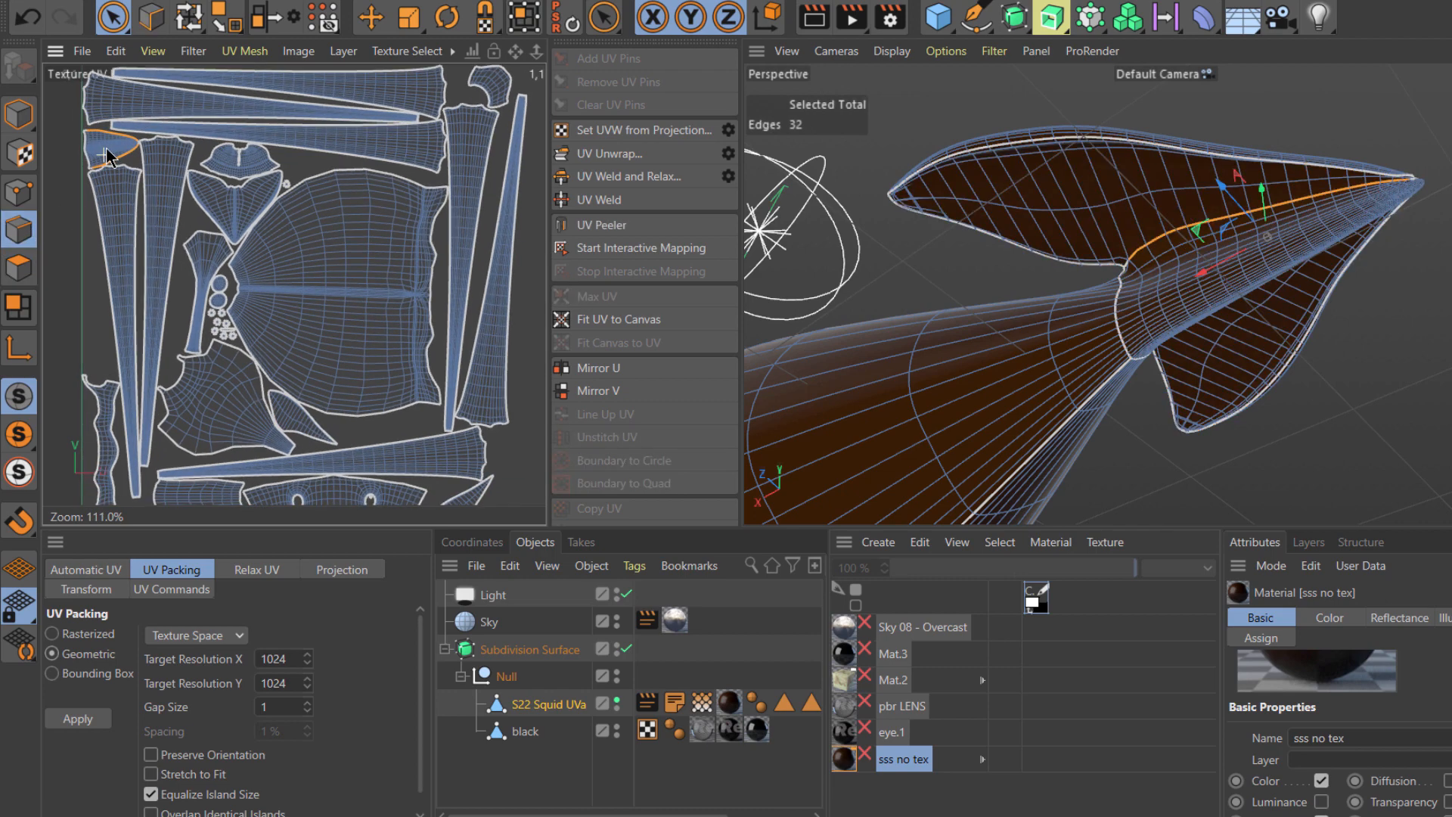
pyautogui.scroll(3)
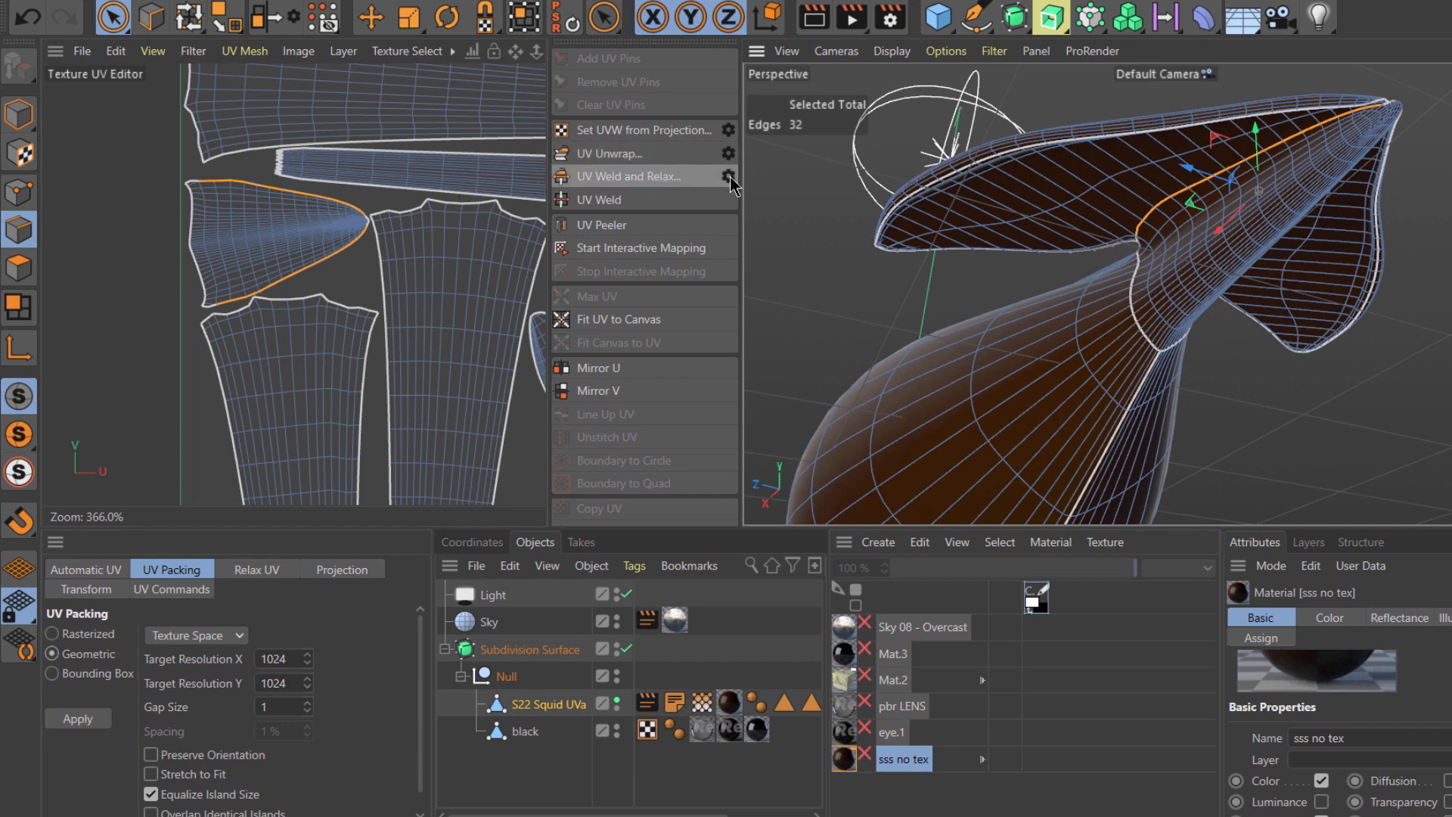
# Run UV Weld and Relax on the fin seam with polygon restriction, pins and auto realign enabled.
pyautogui.click(727, 177)
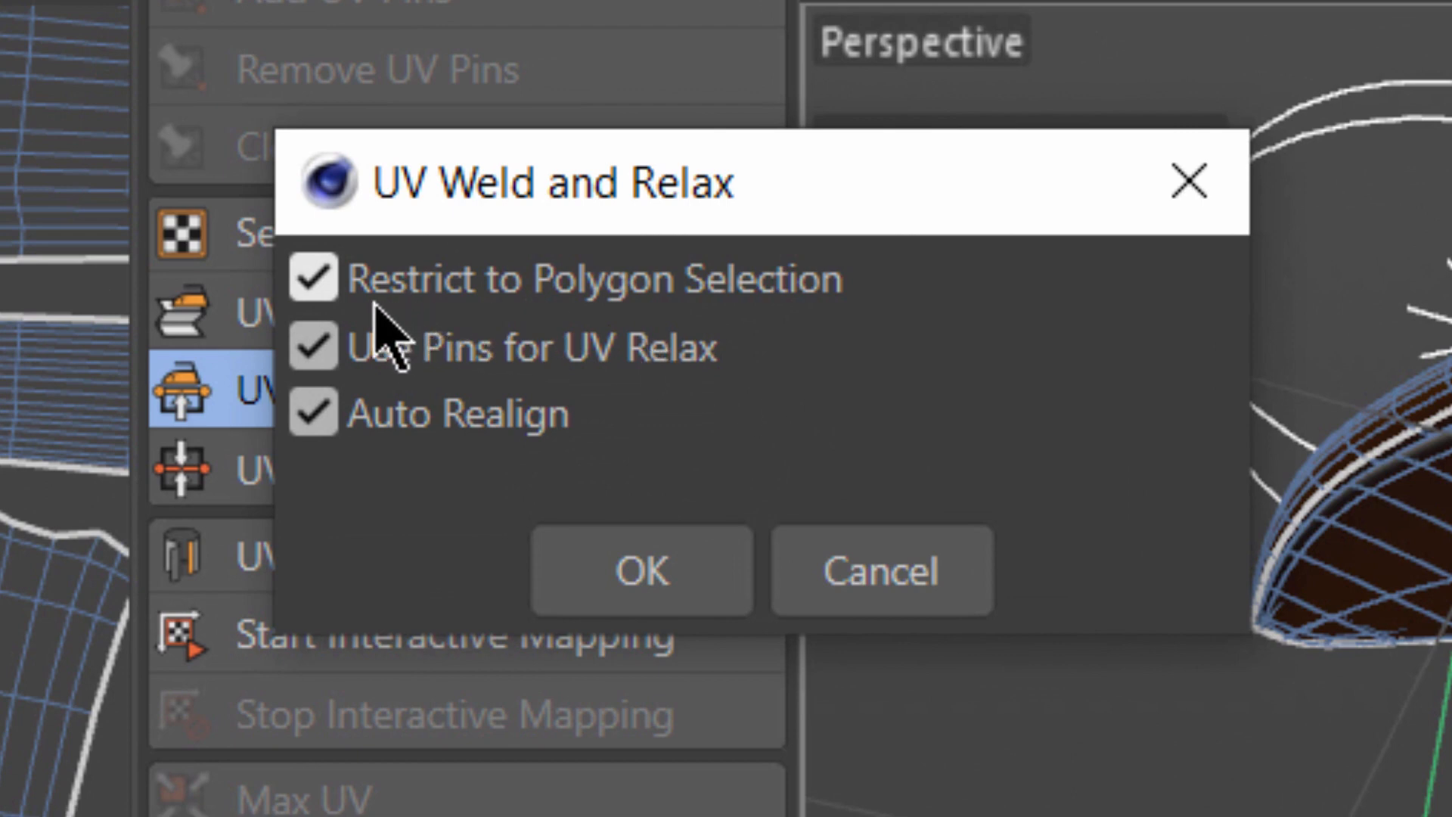
pyautogui.moveTo(843, 305)
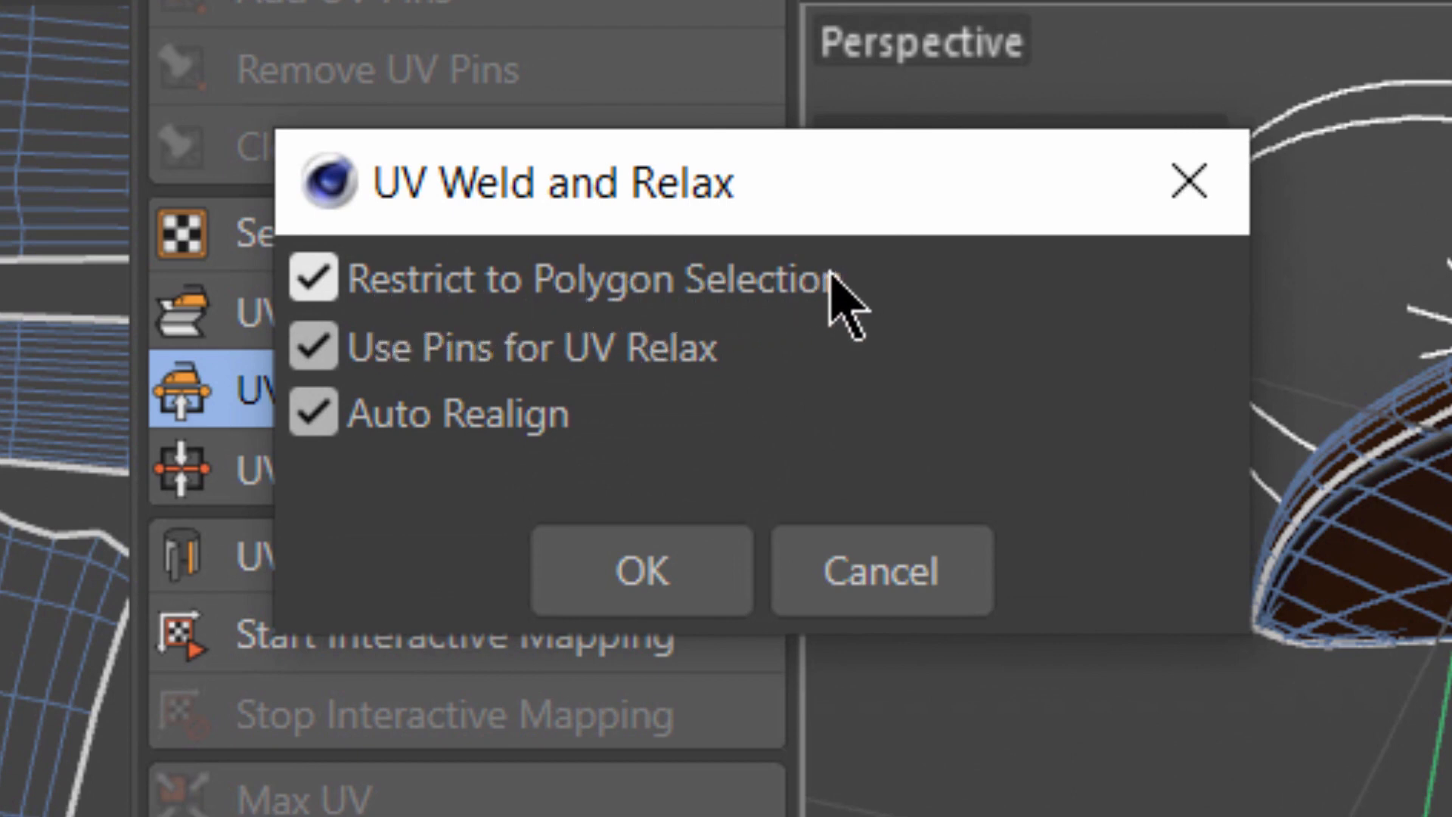
pyautogui.moveTo(361, 463)
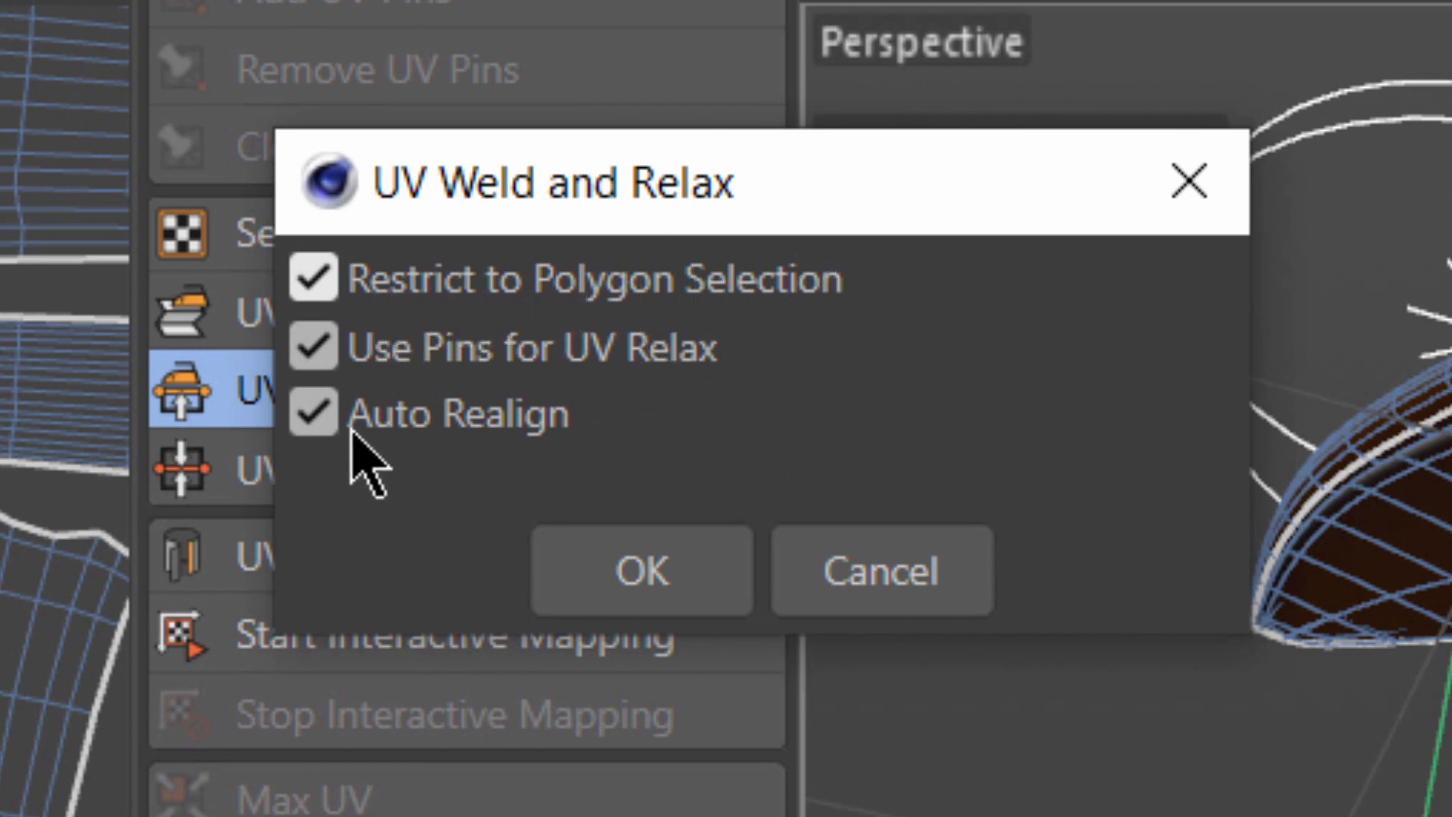
pyautogui.click(642, 571)
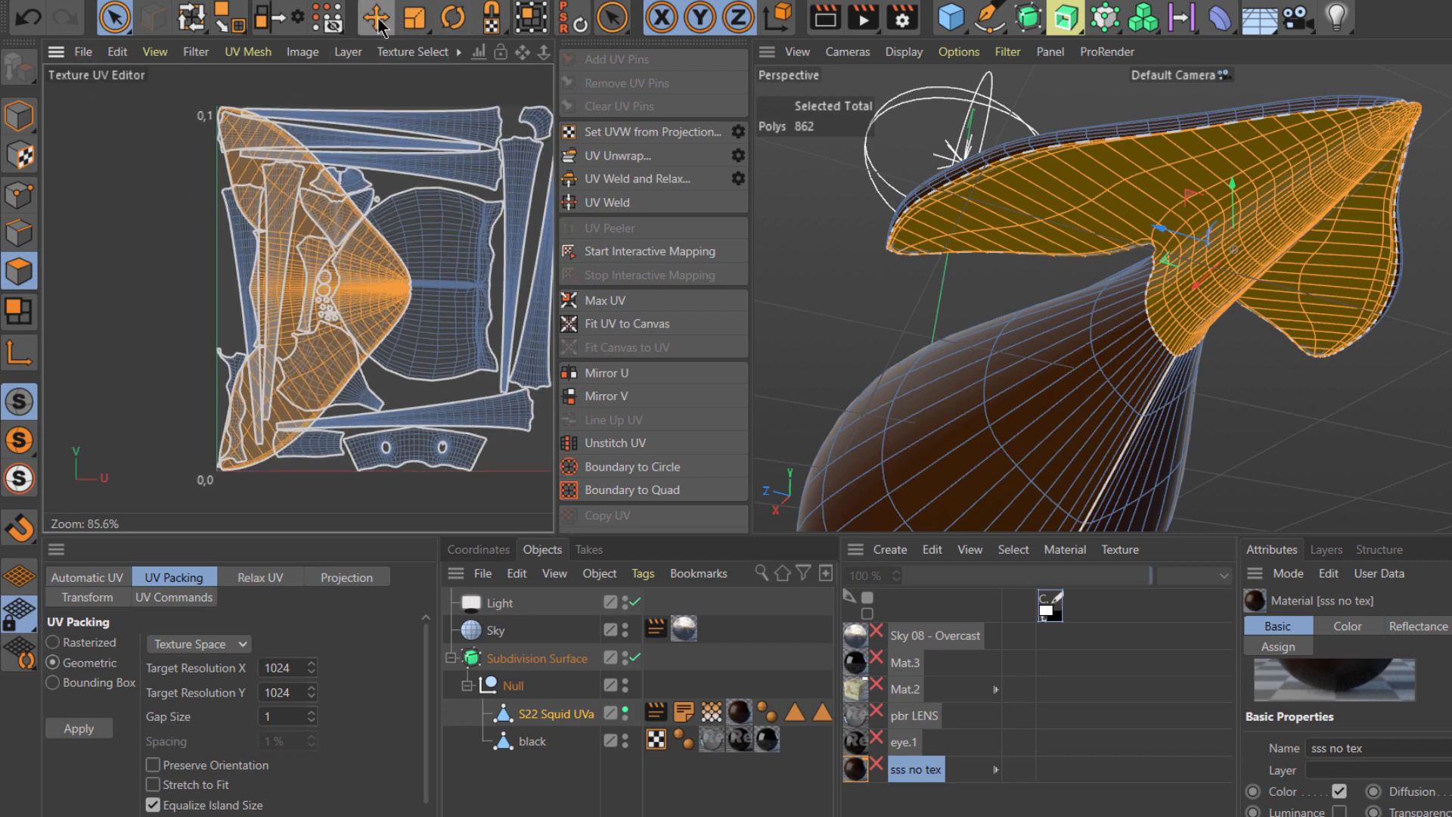
# Move the welded fin island left of the UV canvas with the Move tool.
pyautogui.click(375, 17)
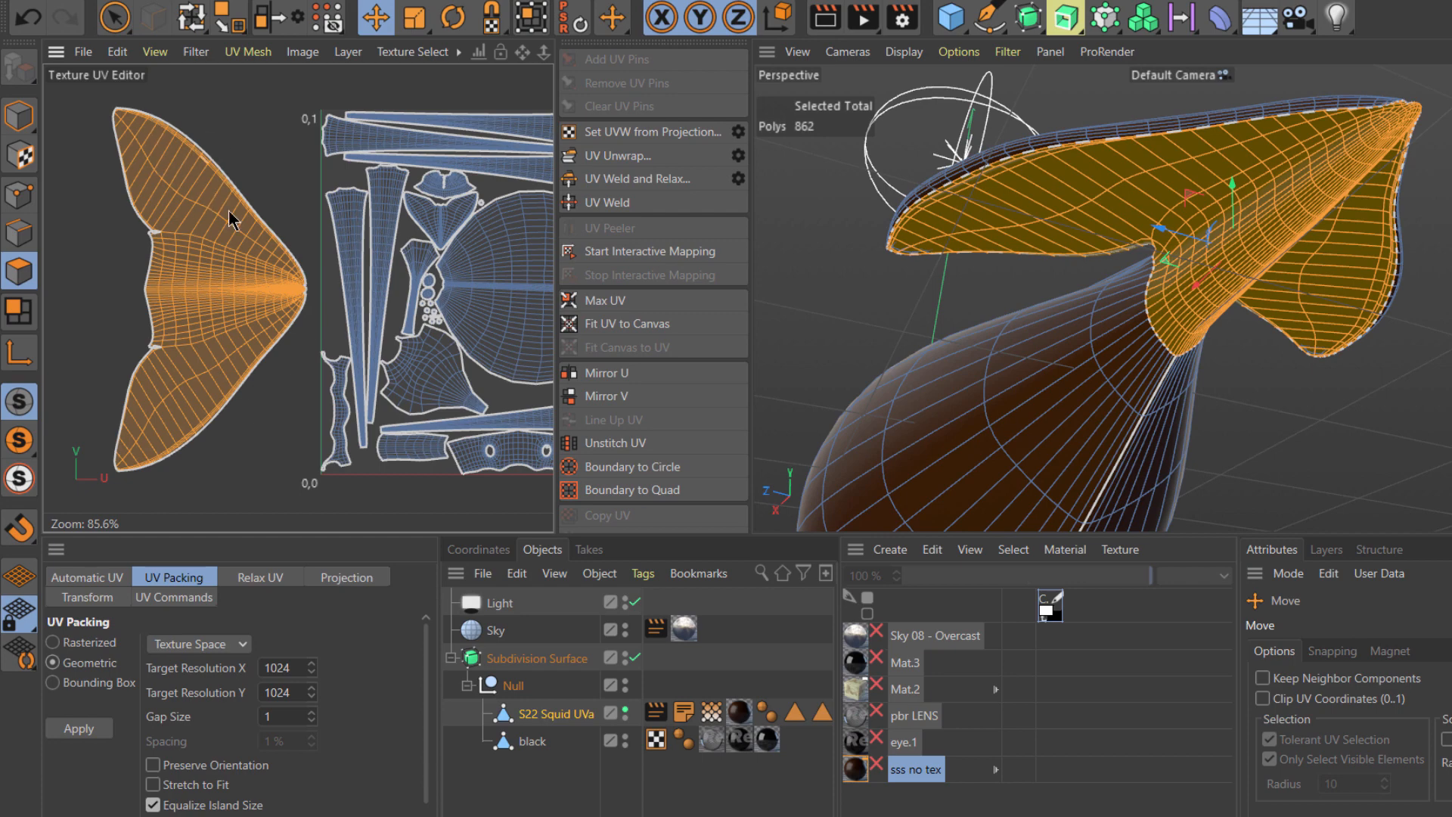
pyautogui.moveTo(1218, 307)
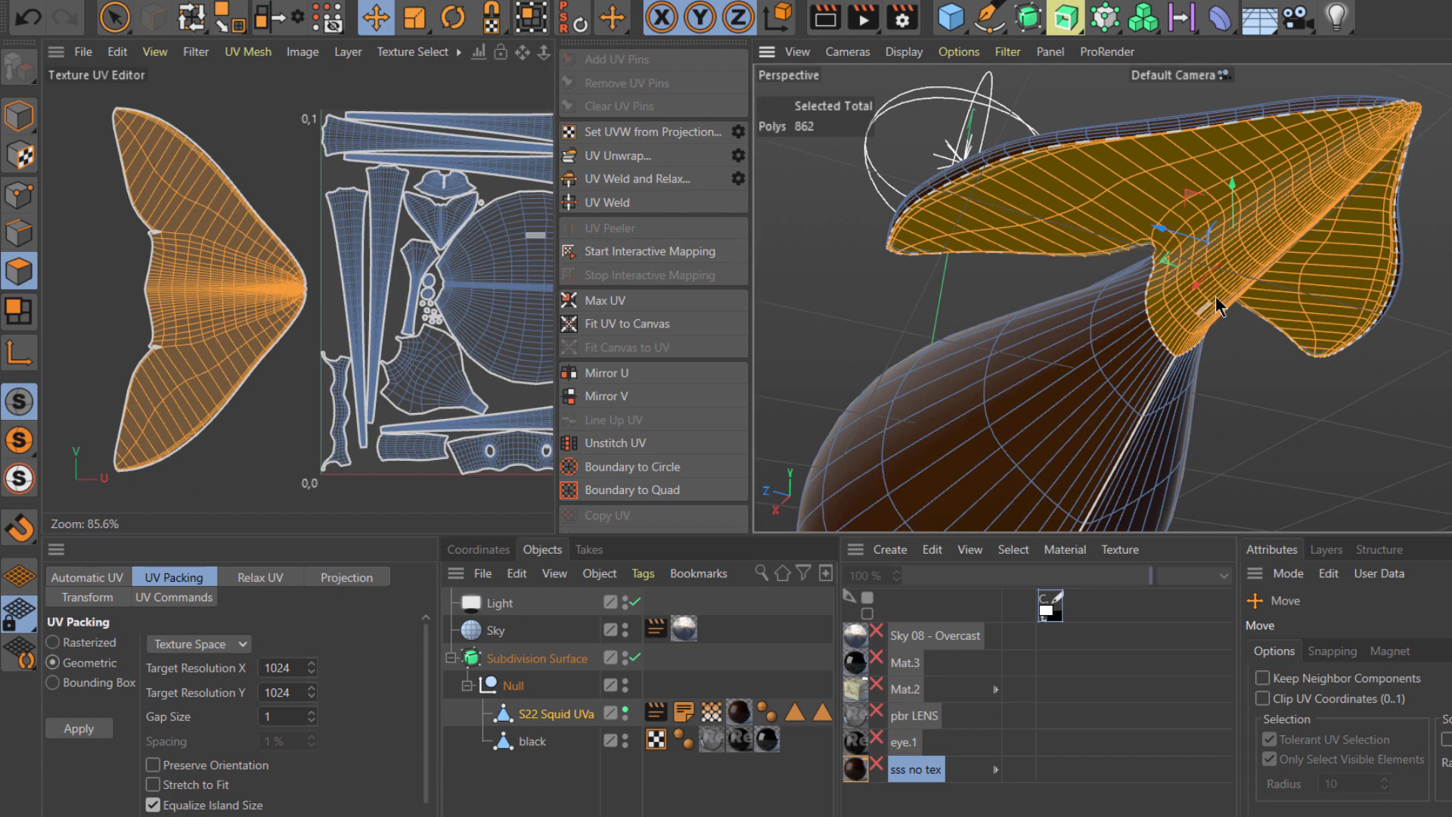